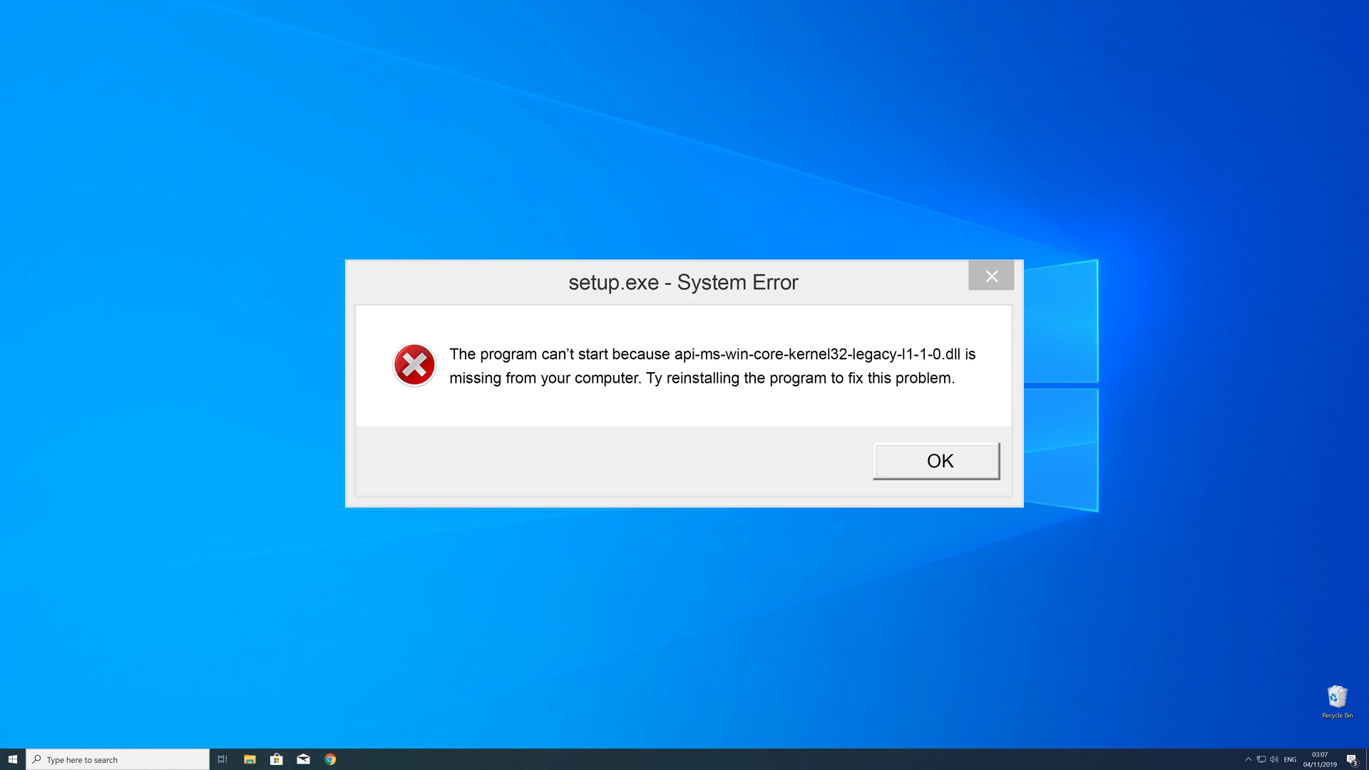
Dismiss the setup.exe error about the missing api-ms-win-core-kernel32-legacy-l1-1-0.dll
{"action": "left_click", "coordinate": [936, 460]}
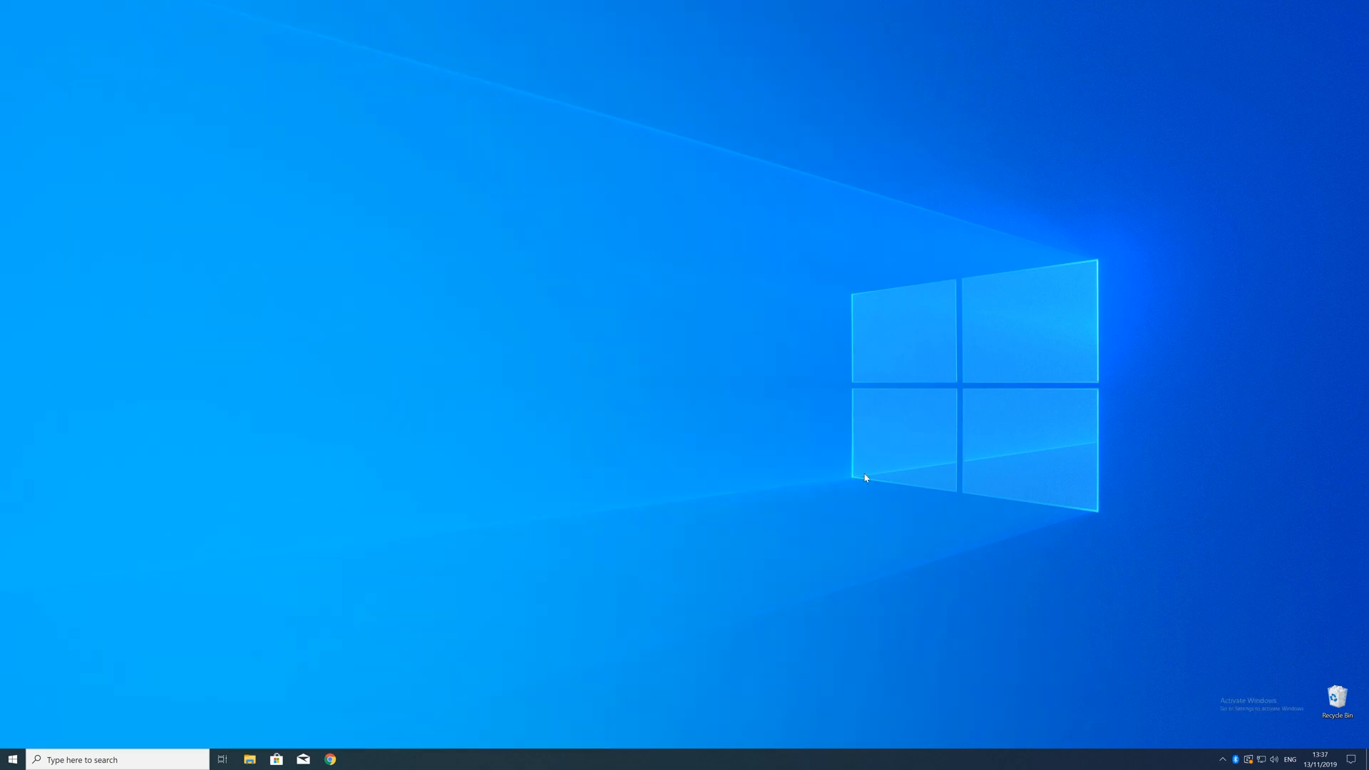
Confirm from the System About page that the PC runs a 64-bit operating system
{"action": "right_click", "coordinate": [12, 759]}
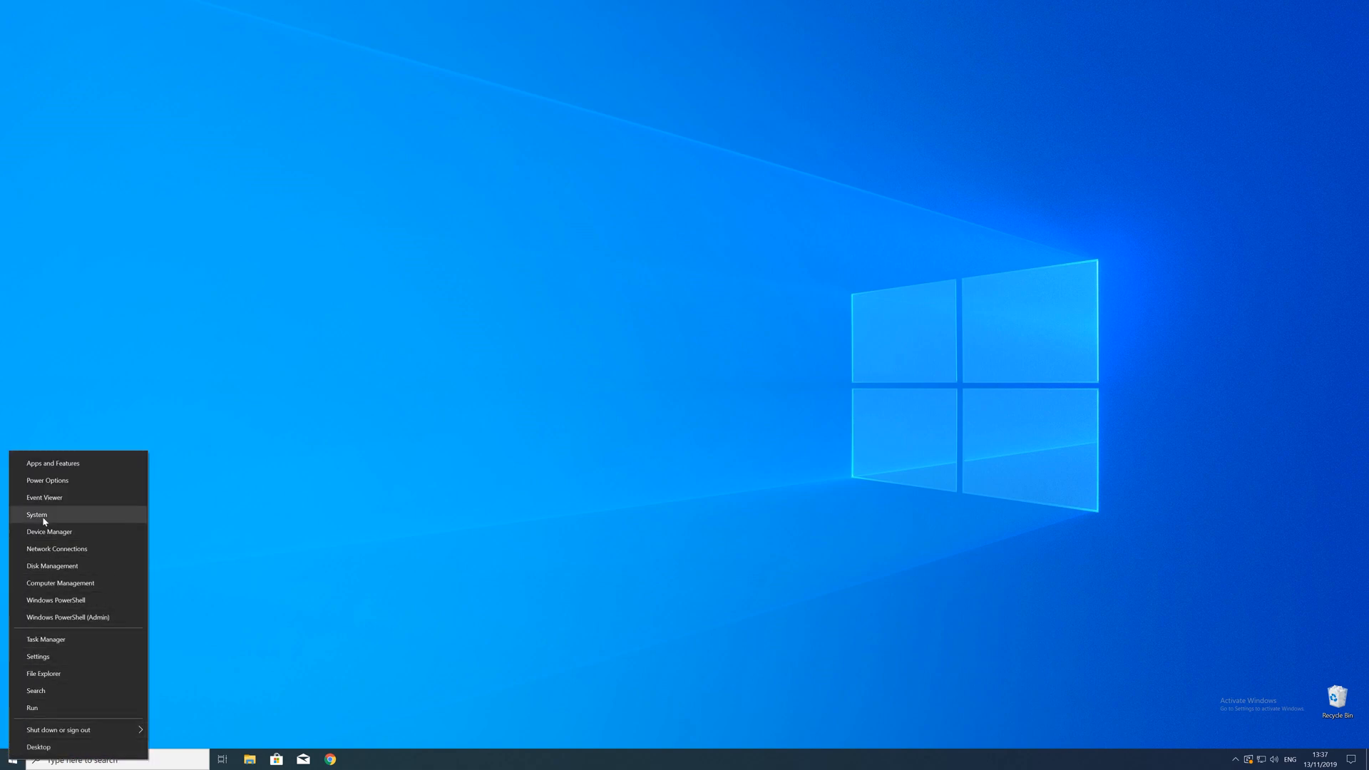
{"action": "left_click", "coordinate": [36, 514]}
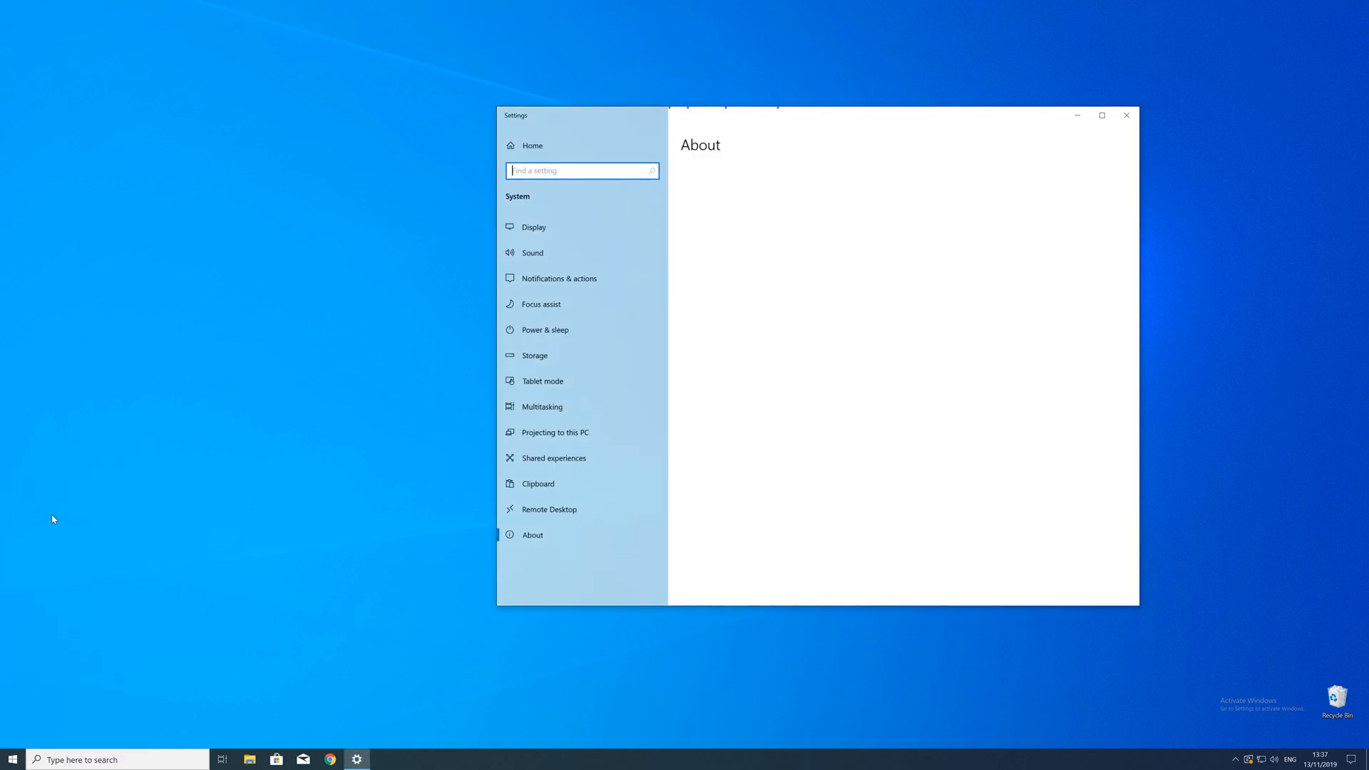
{"action": "left_click", "coordinate": [1102, 114]}
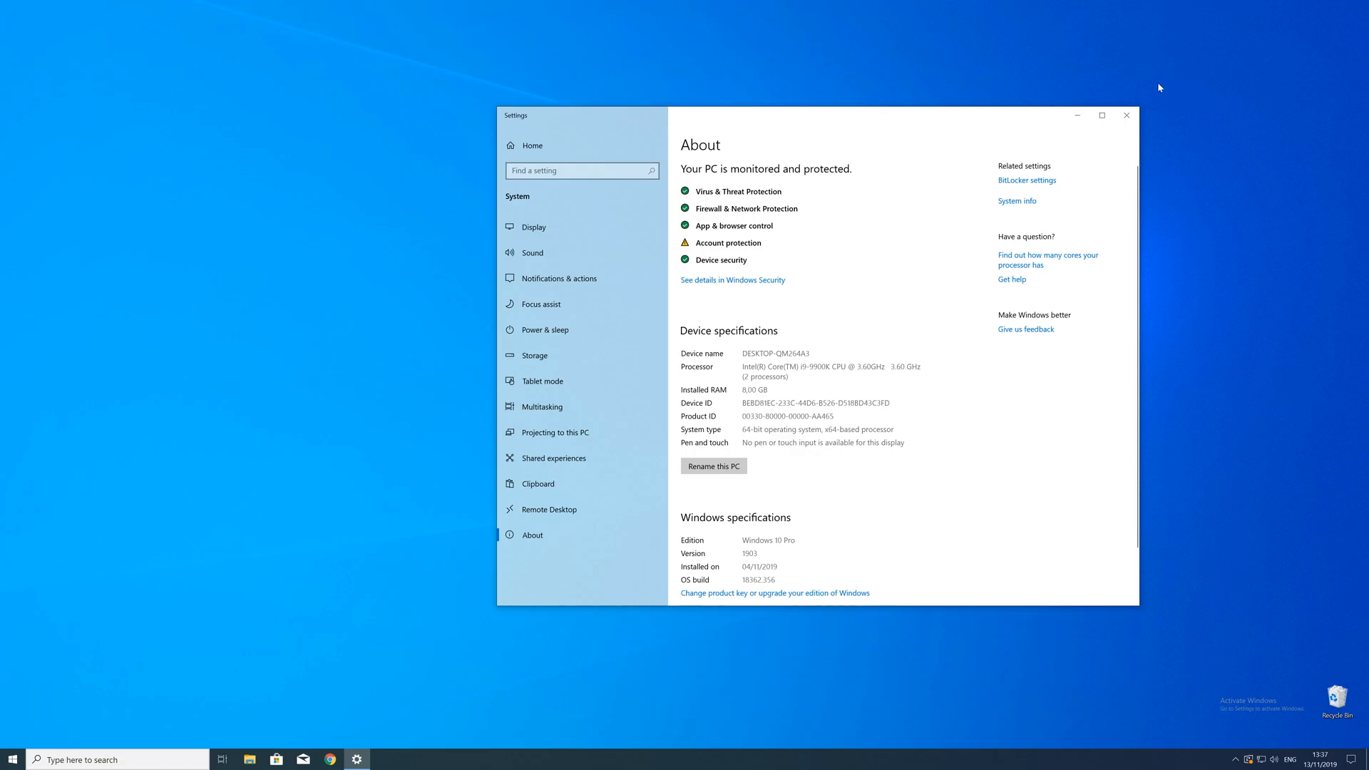
{"action": "left_click", "coordinate": [1125, 114]}
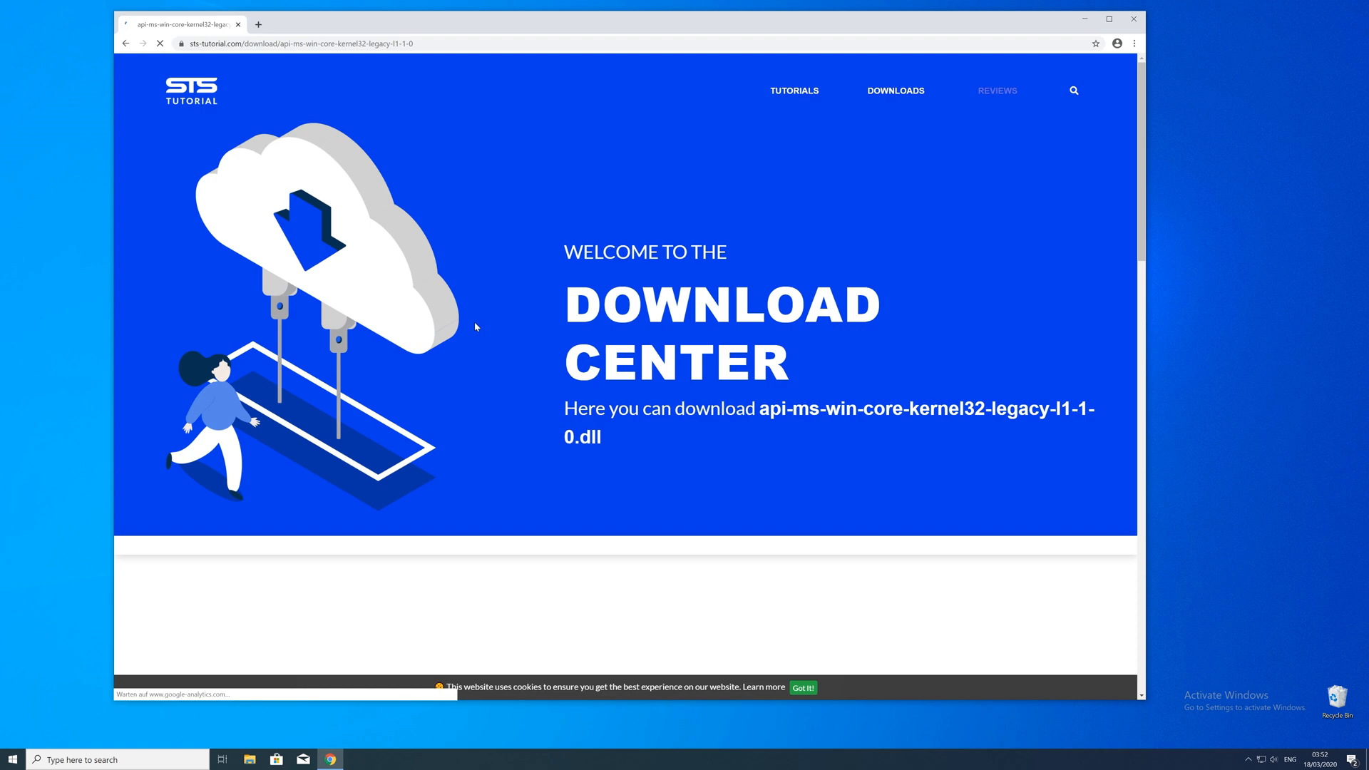
Download the 32-bit and 64-bit zip files of the DLL from the download center page
{"action": "scroll", "scroll_direction": "down", "scroll_amount": 3}
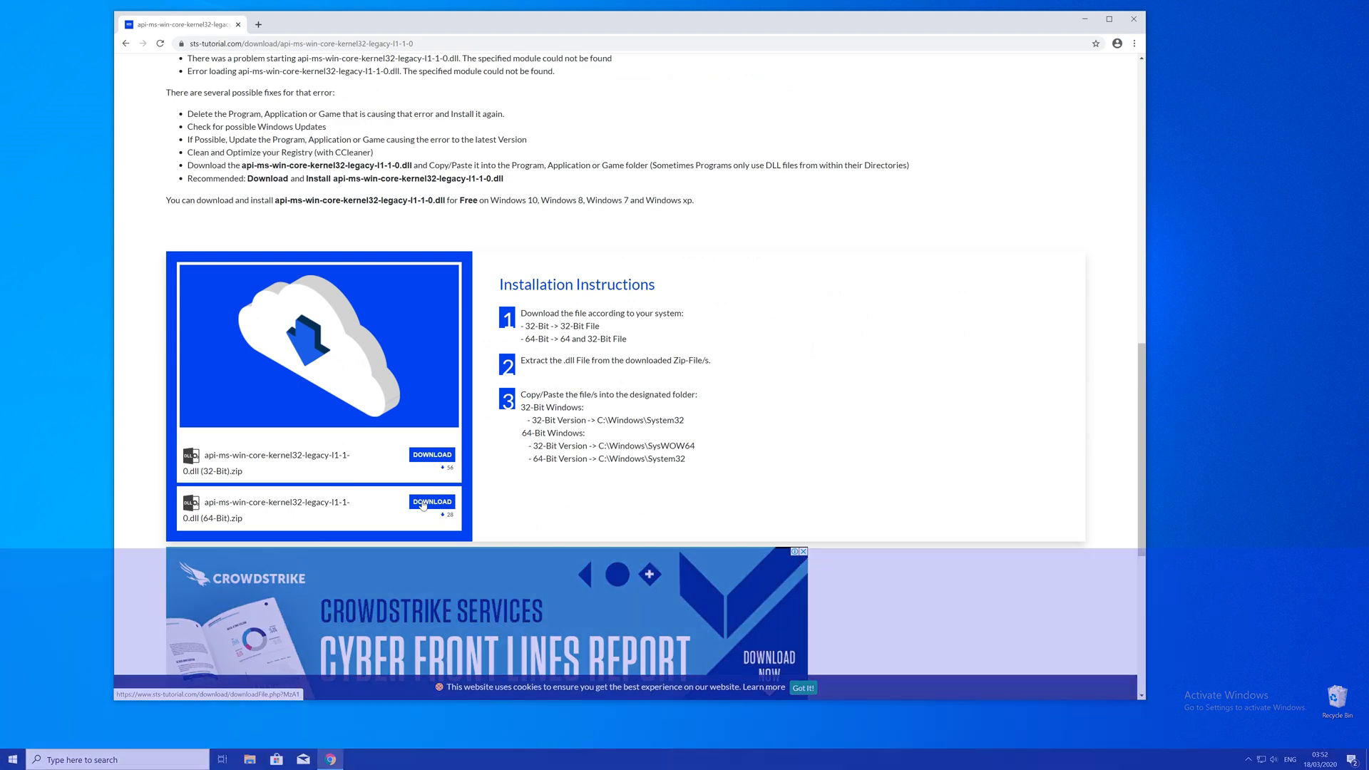
{"action": "left_click", "coordinate": [432, 501]}
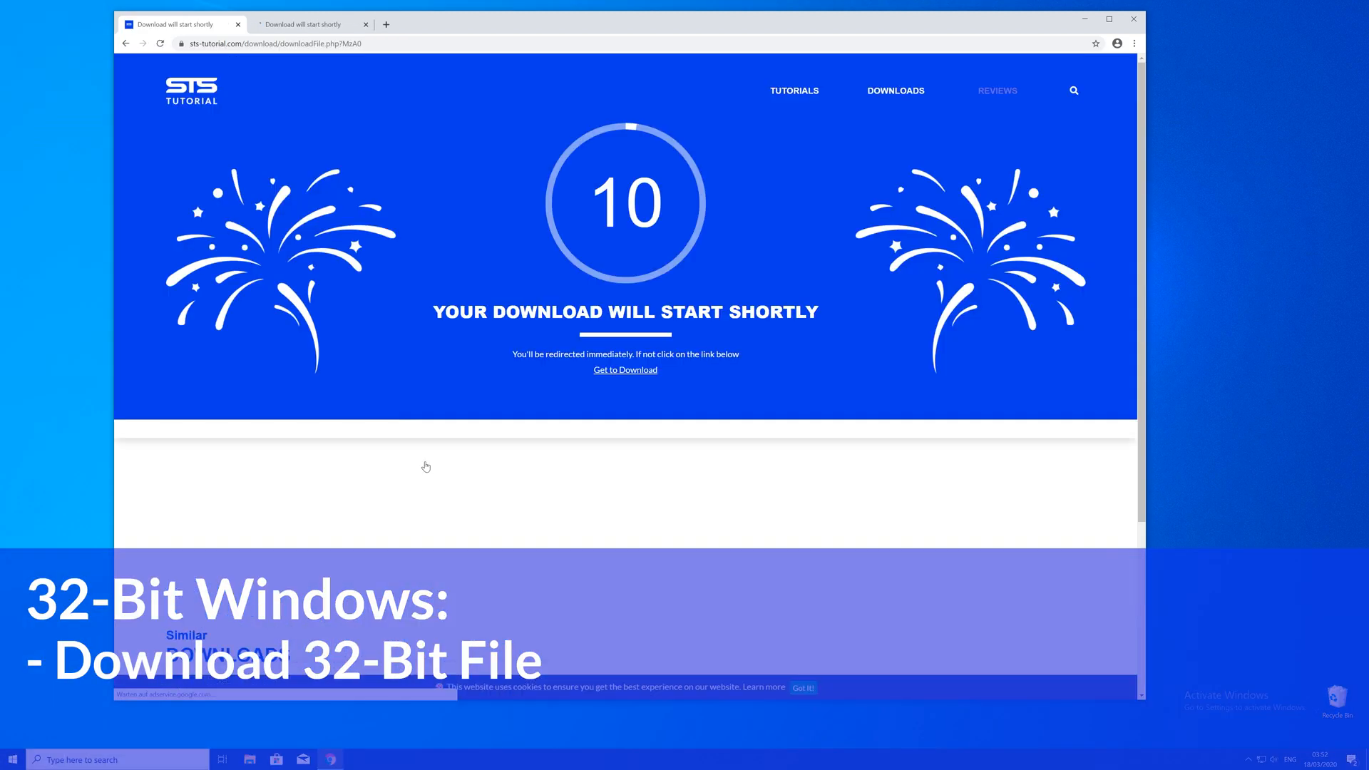
{"action": "left_click", "coordinate": [306, 23]}
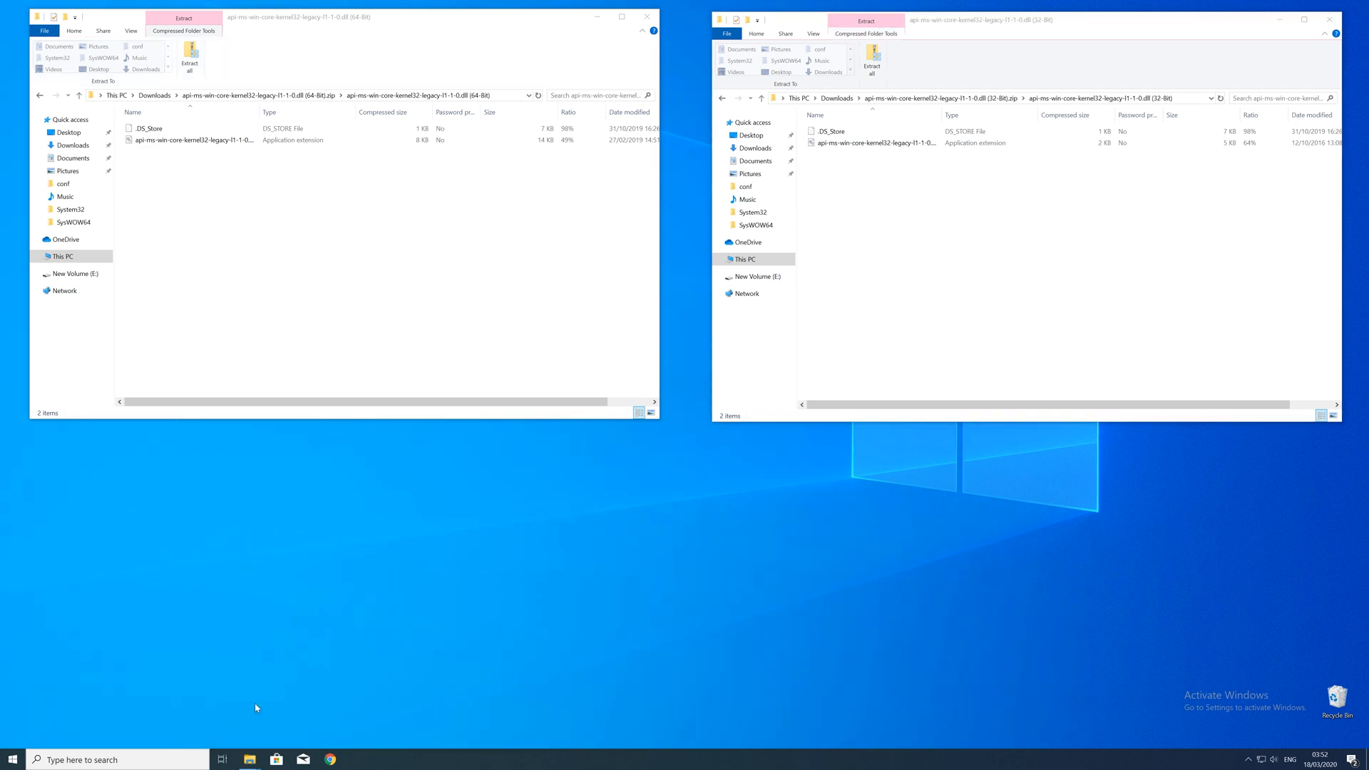
Browse a new File Explorer window to C:\Windows on Local Disk (C:)
{"action": "left_click", "coordinate": [249, 759]}
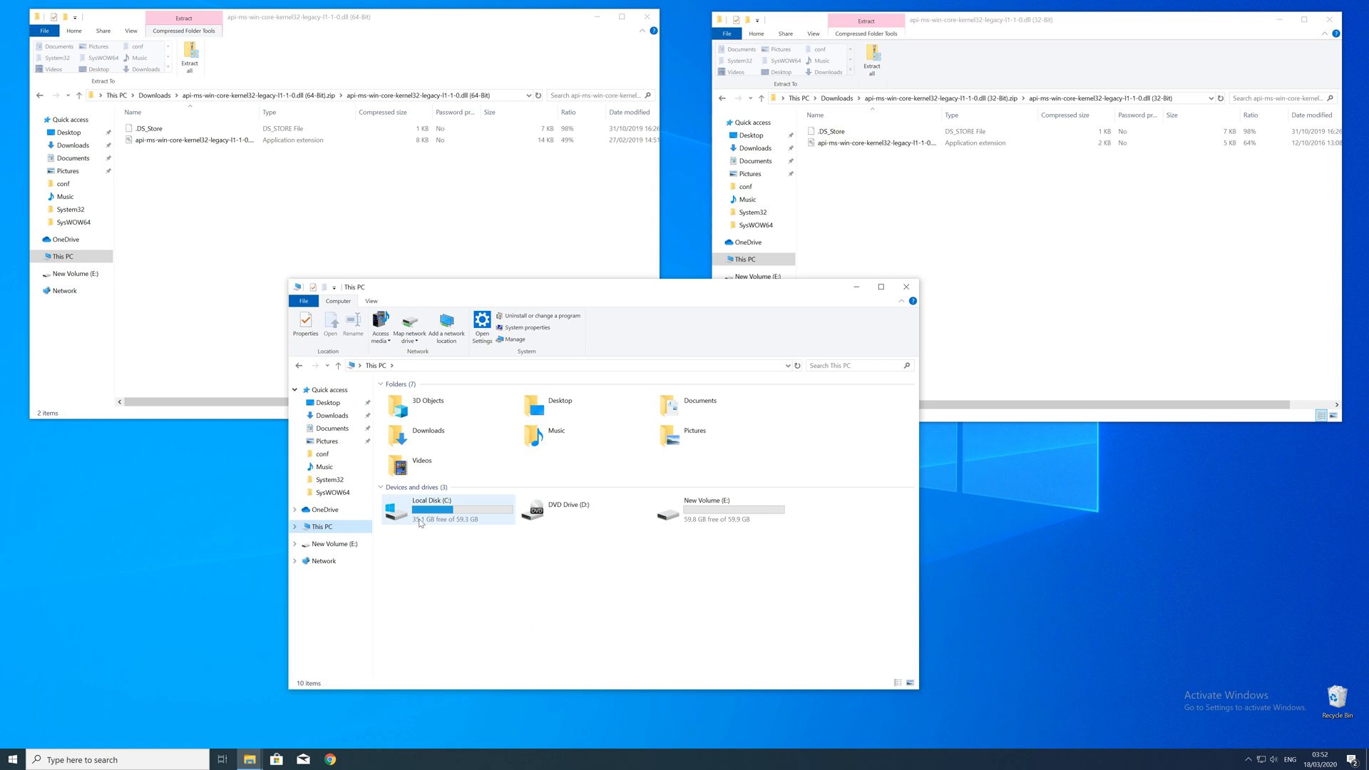
{"action": "double_click", "coordinate": [431, 509]}
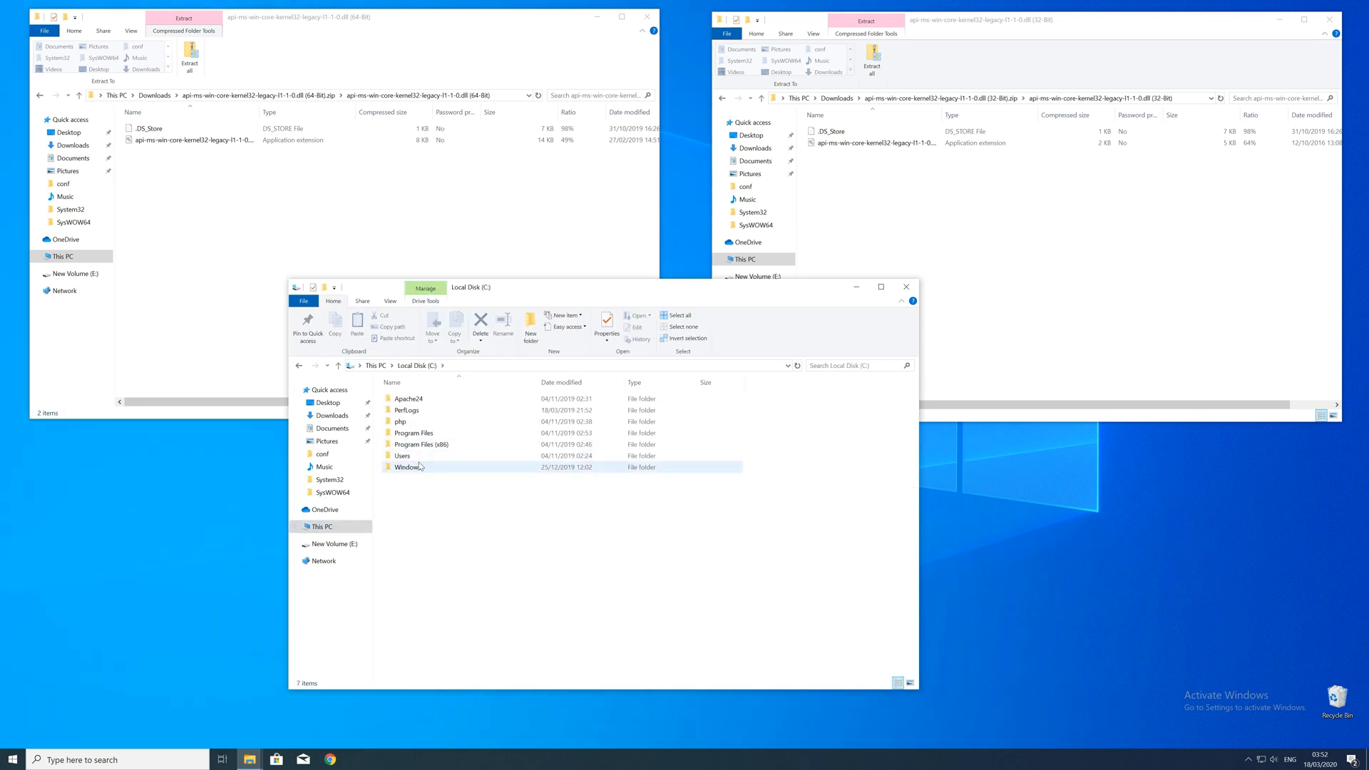
{"action": "left_click", "coordinate": [407, 466]}
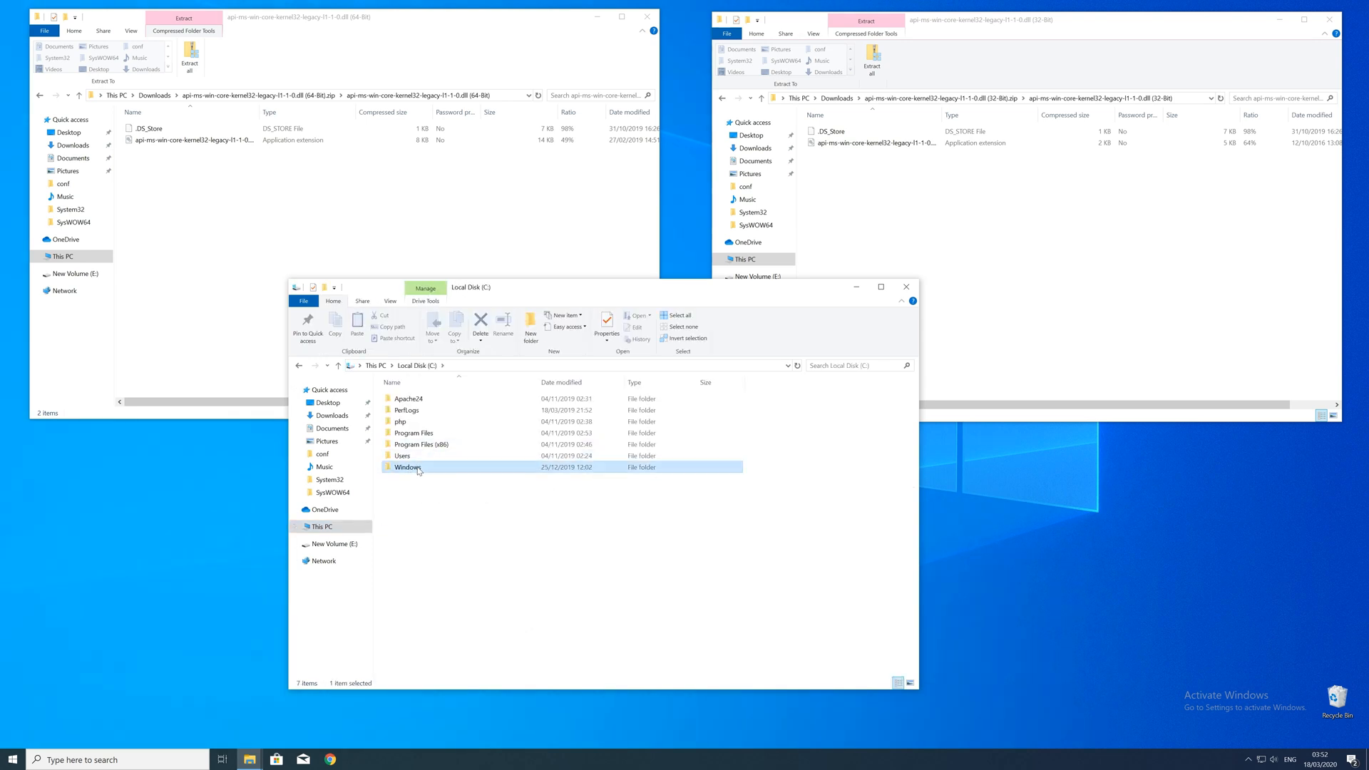
{"action": "double_click", "coordinate": [407, 467]}
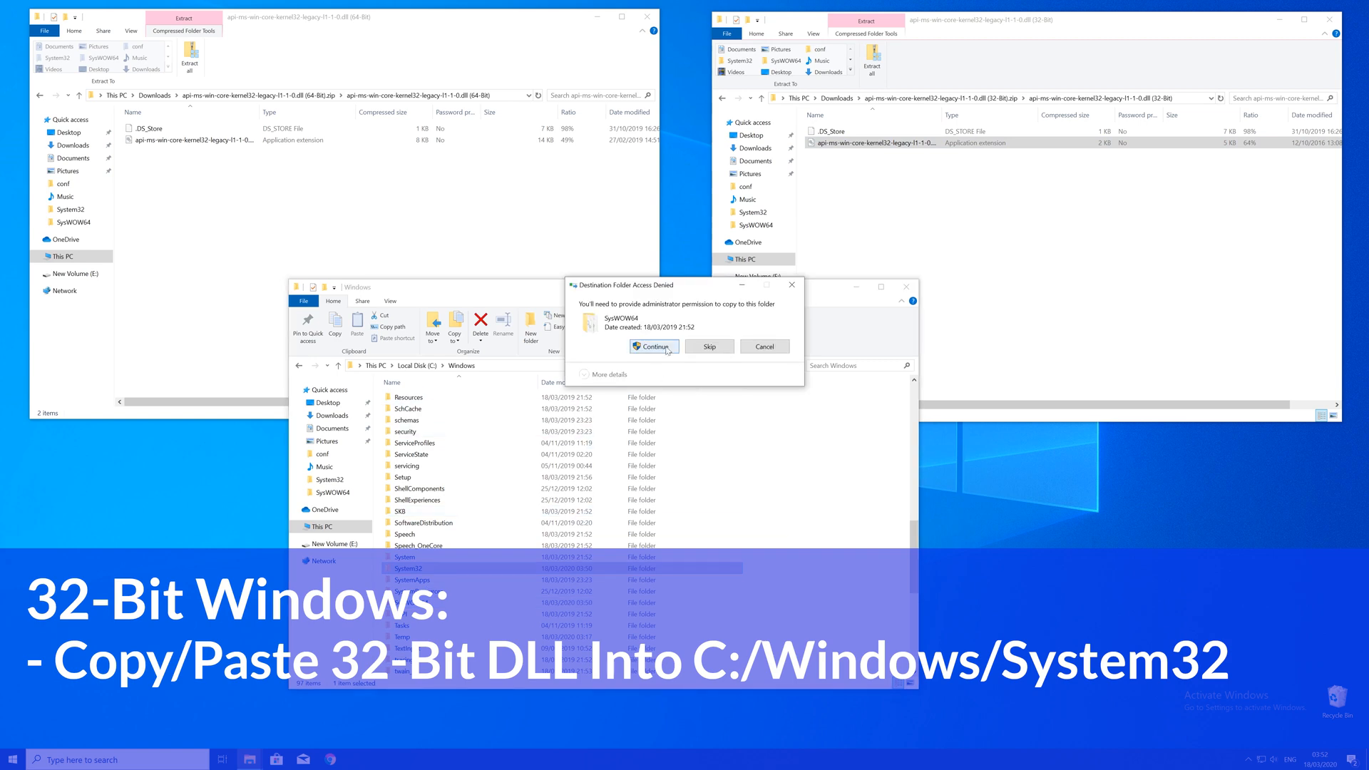
Grant administrator permission to copy the 32-bit DLL into SysWOW64
{"action": "left_click", "coordinate": [653, 345]}
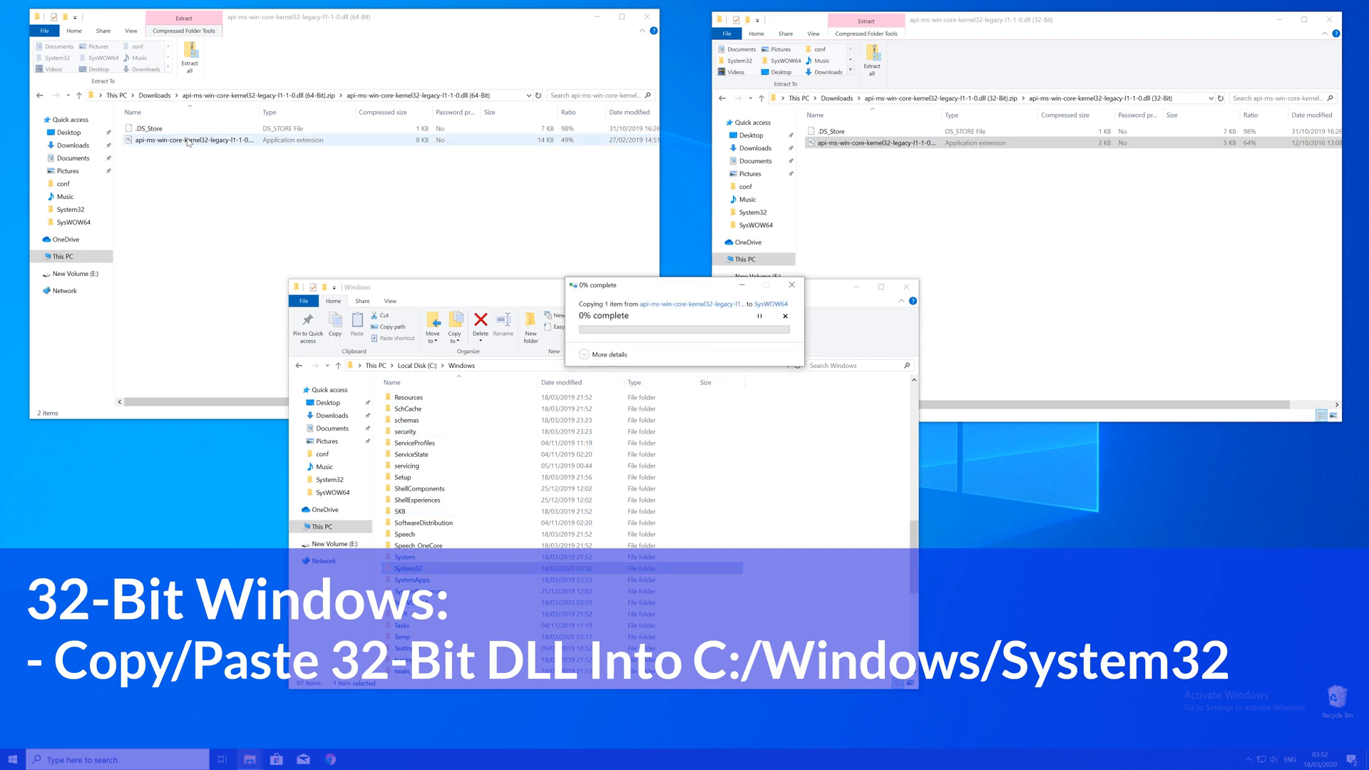